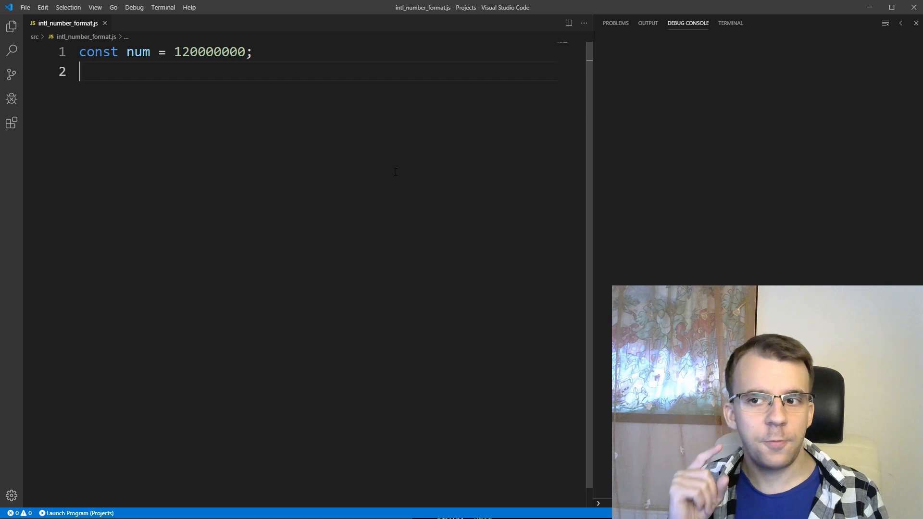
Add console.log(num); and run the script so the debug console prints 120000000
{"action": "type", "text": "console"}
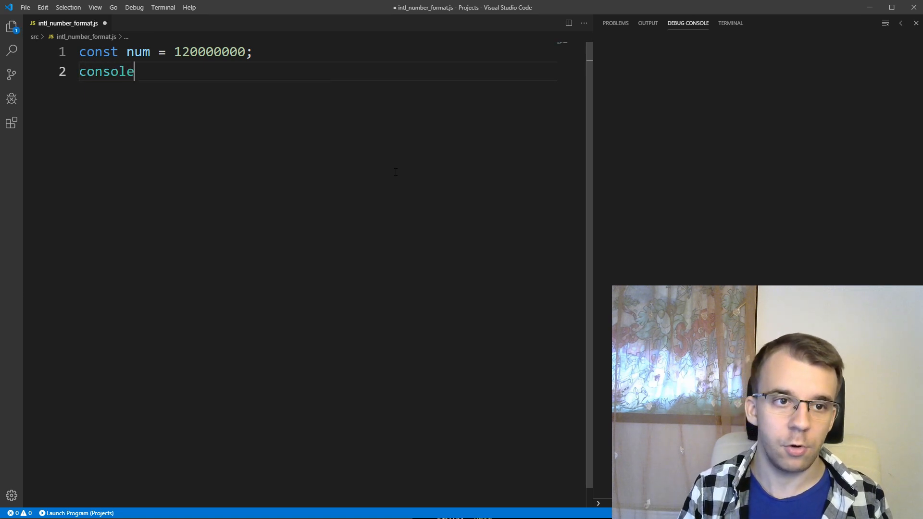
{"action": "type", "text": ".log(num);"}
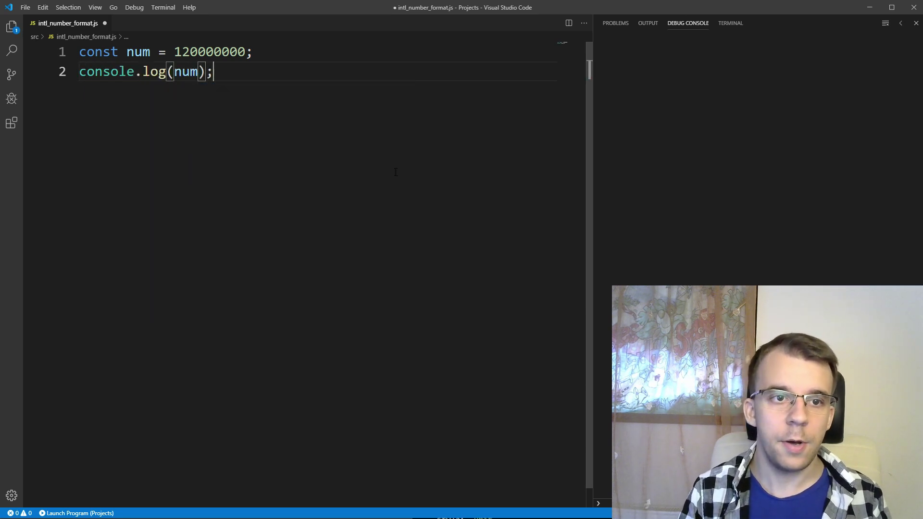
{"action": "key", "text": "F5"}
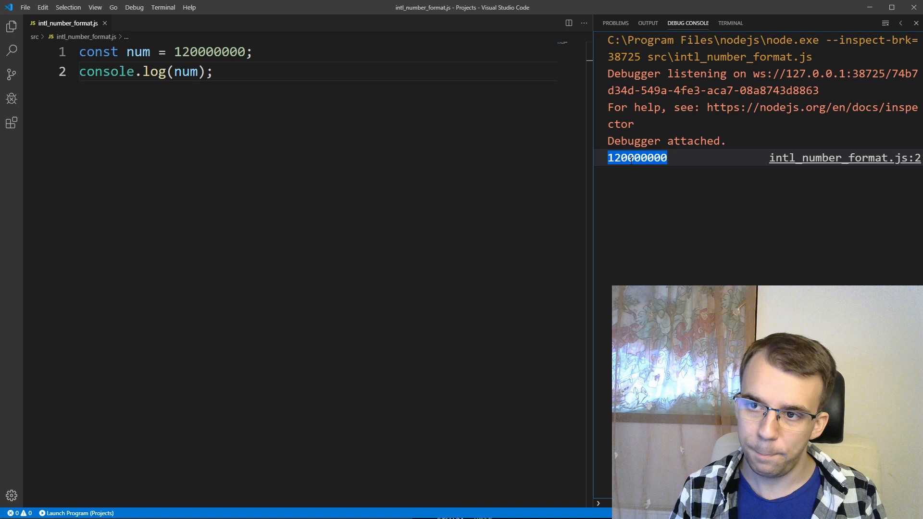
{"action": "mouse_move", "coordinate": [637, 185]}
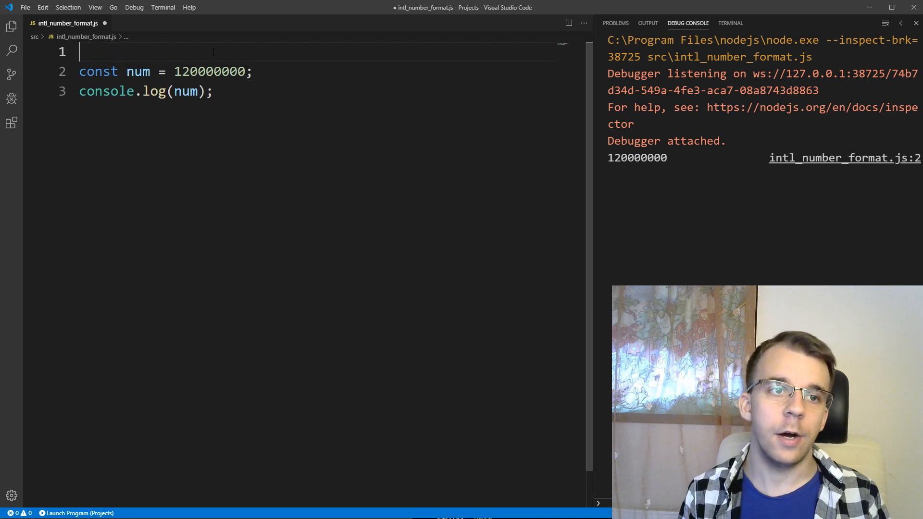
Declare const formatter = new Intl.NumberFormat('en') and log formatter.format(num) to print 120,000,000
{"action": "type", "text": "const formatt"}
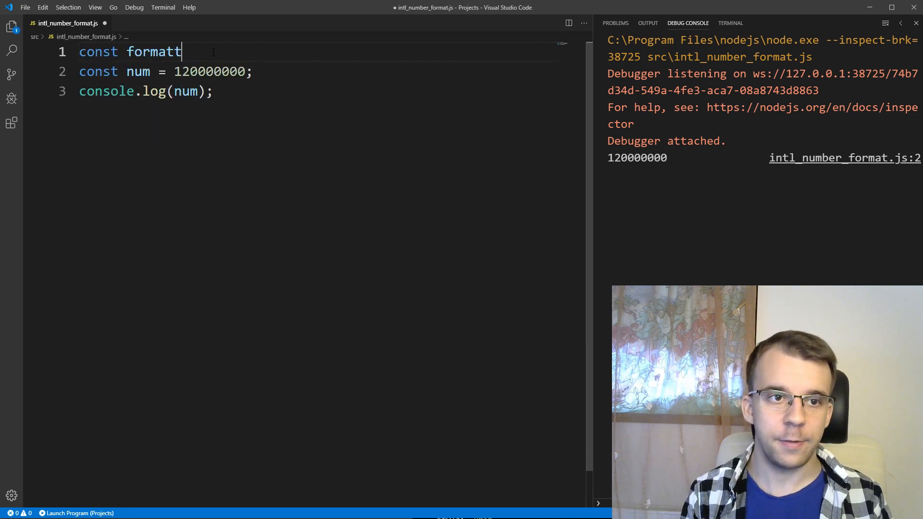
{"action": "type", "text": "er = new"}
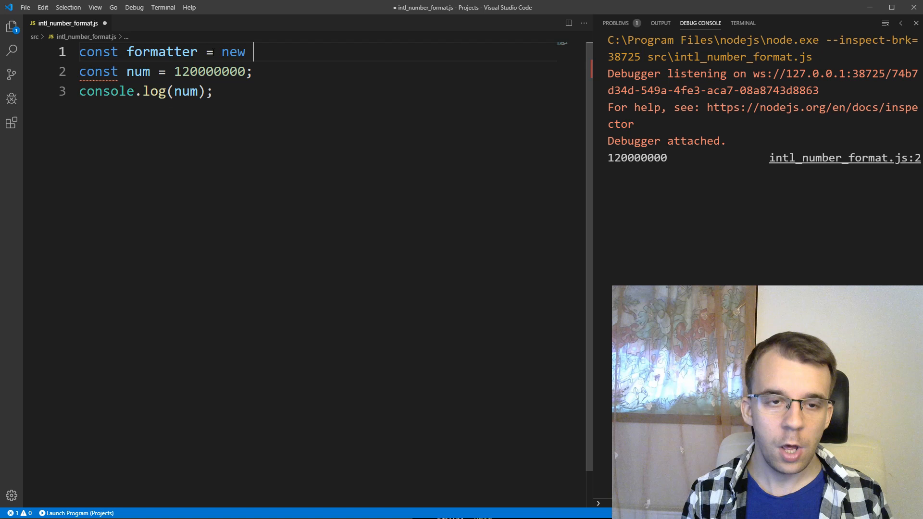
{"action": "type", "text": "Intl"}
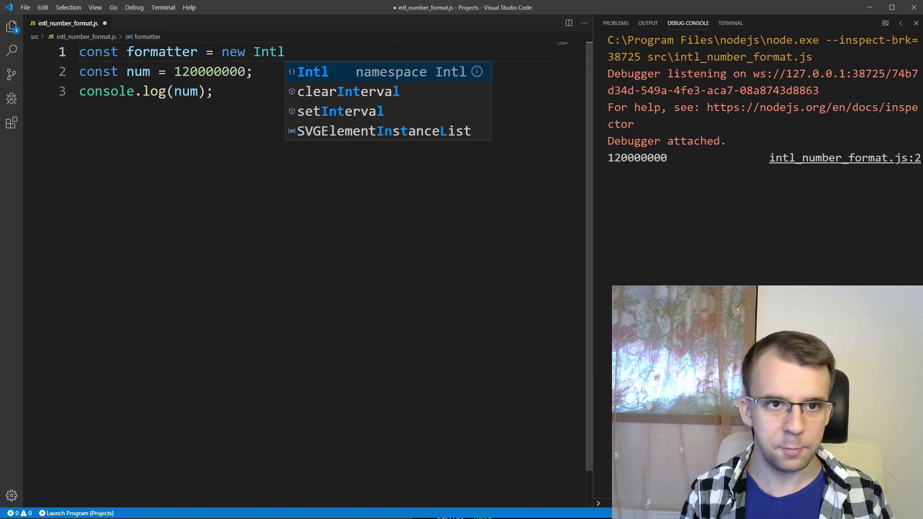
{"action": "type", "text": "."}
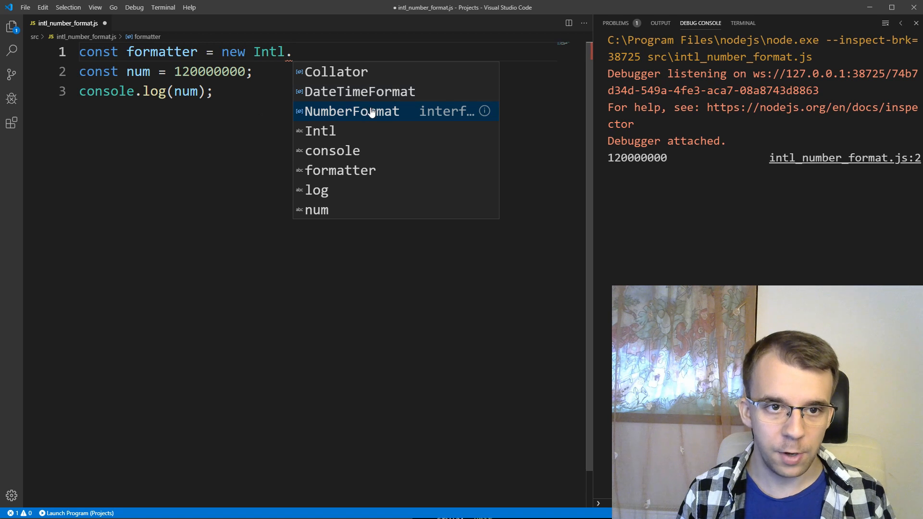
{"action": "left_click", "coordinate": [352, 111]}
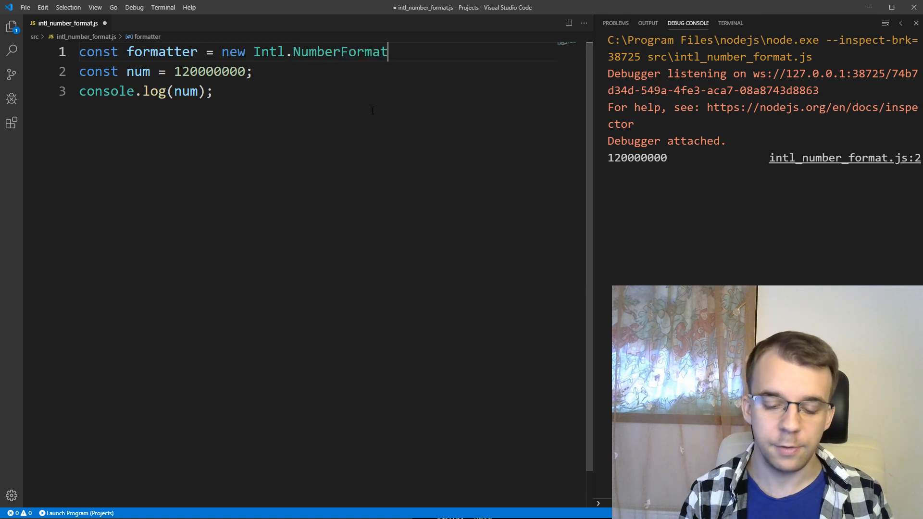
{"action": "type", "text": "()"}
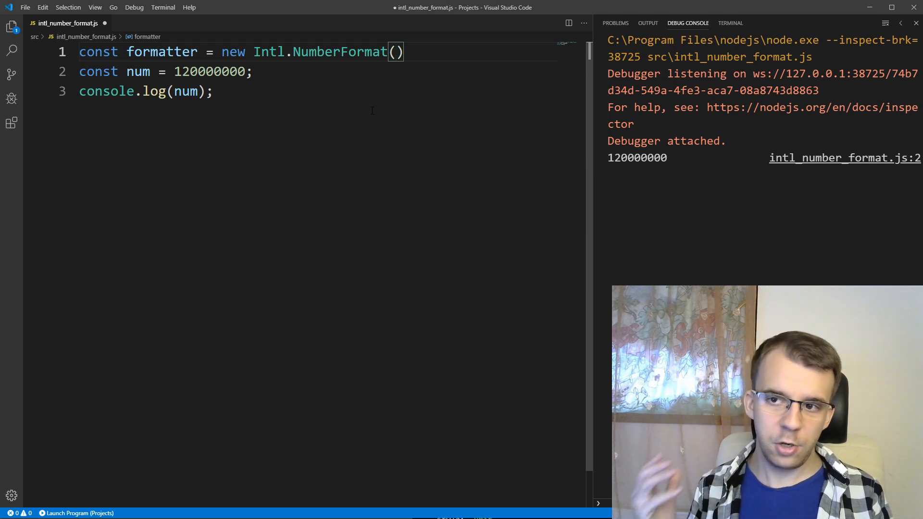
{"action": "type", "text": "'e'"}
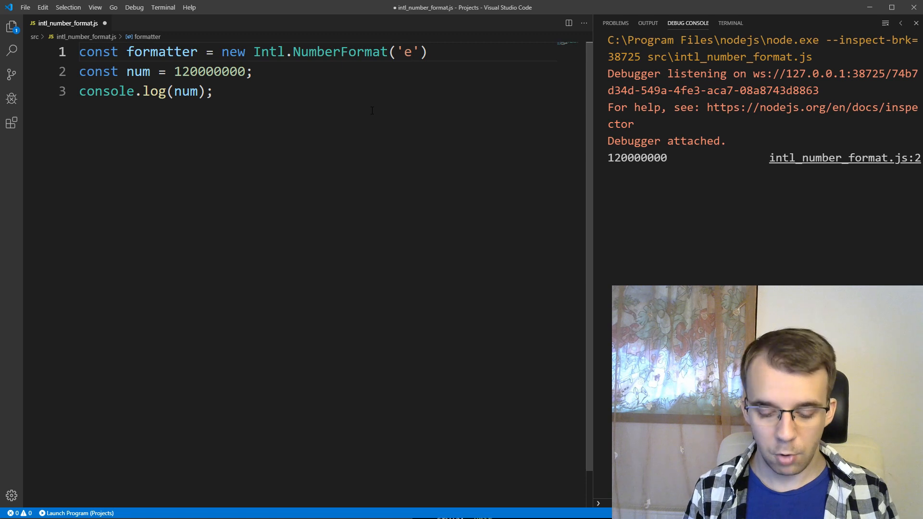
{"action": "type", "text": "n"}
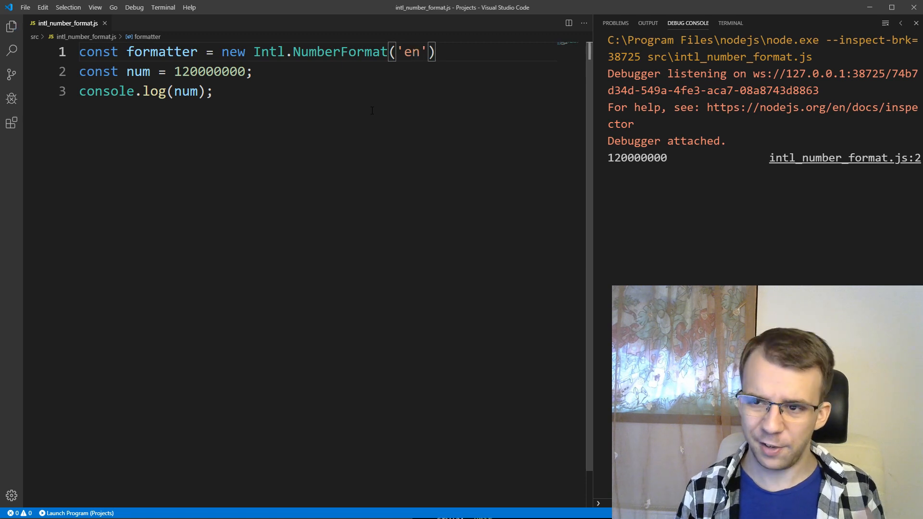
{"action": "type", "text": ";"}
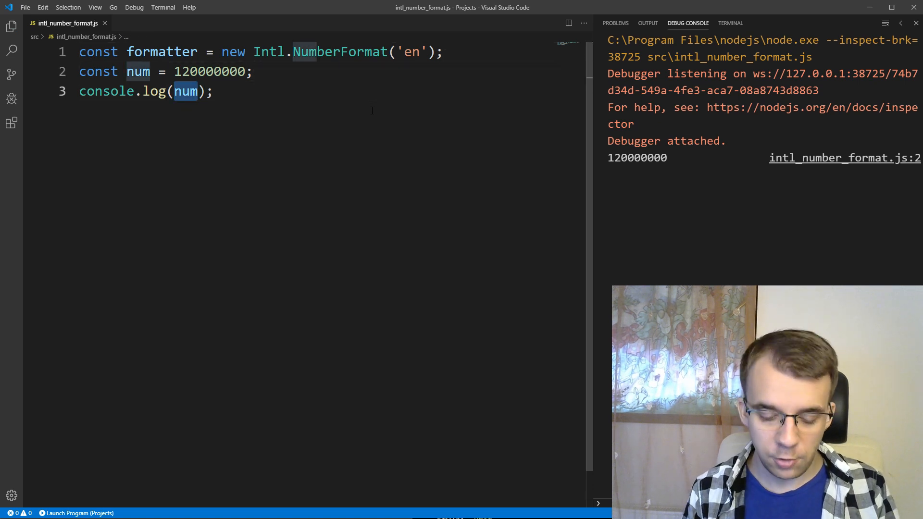
{"action": "type", "text": "formatter.format("}
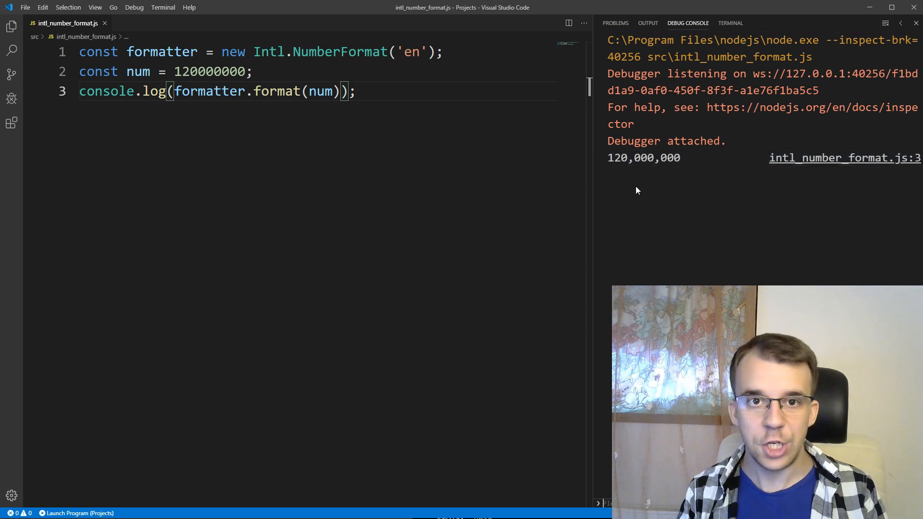
{"action": "mouse_move", "coordinate": [645, 171]}
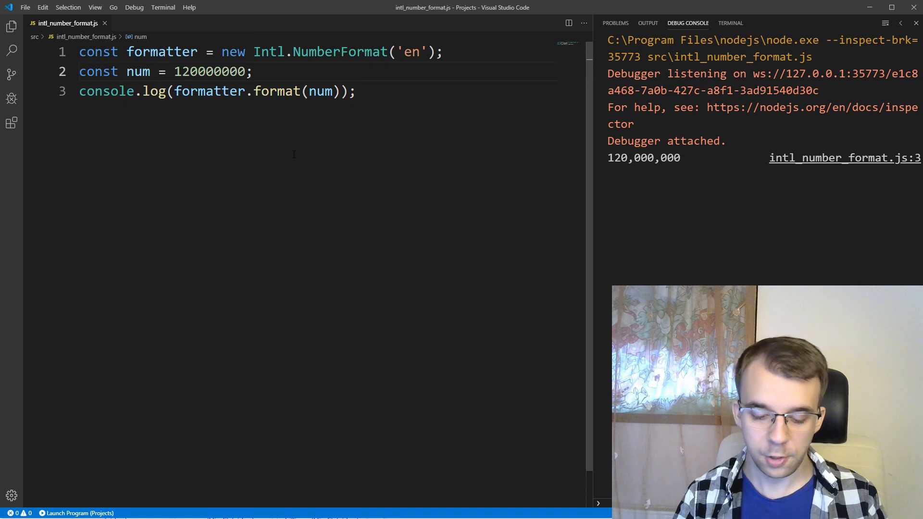
Append .55 to num to print 120,000,000.55, then make num the BigInt literal 120000000n
{"action": "type", "text": ".55"}
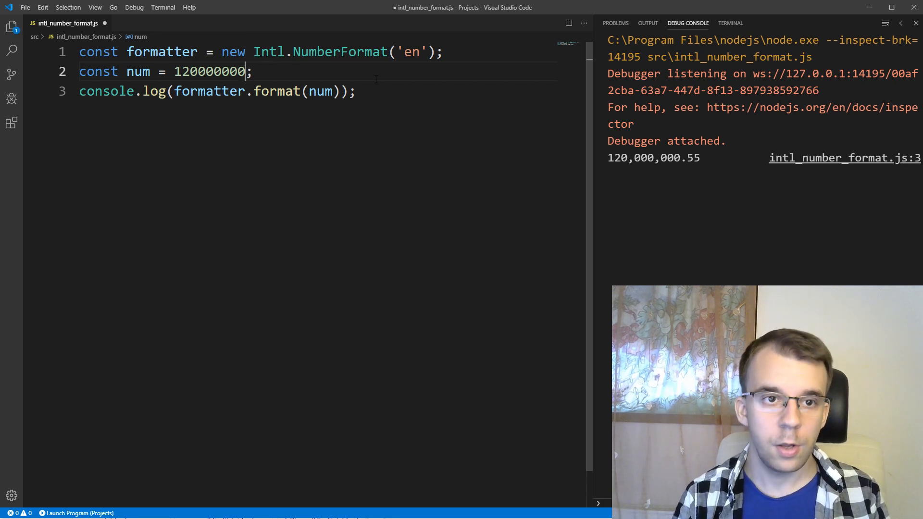
{"action": "type", "text": "n"}
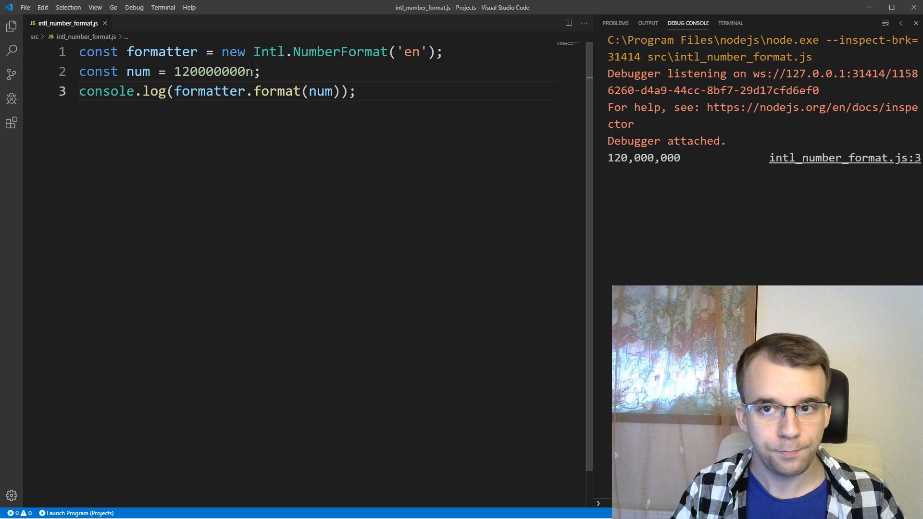
Set num to 0.78 and add a multi-line options object to the NumberFormat constructor
{"action": "double_click", "coordinate": [213, 71]}
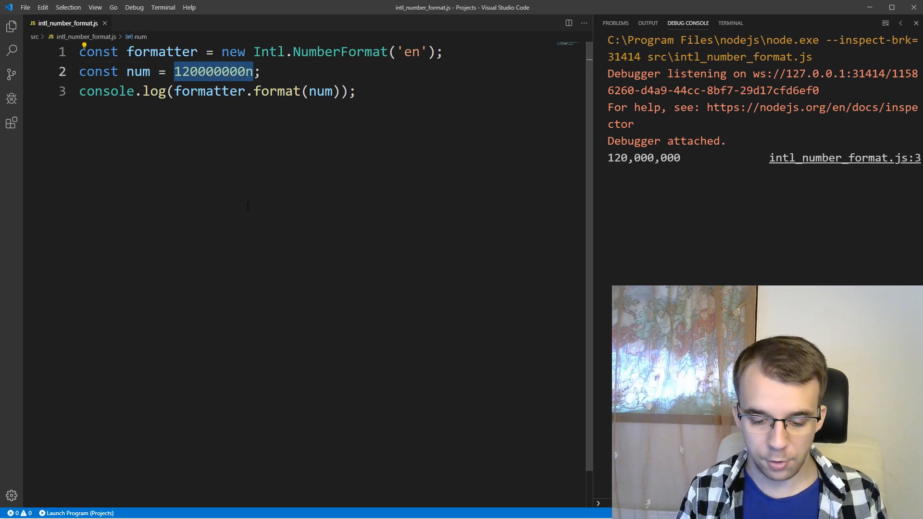
{"action": "type", "text": "0.78"}
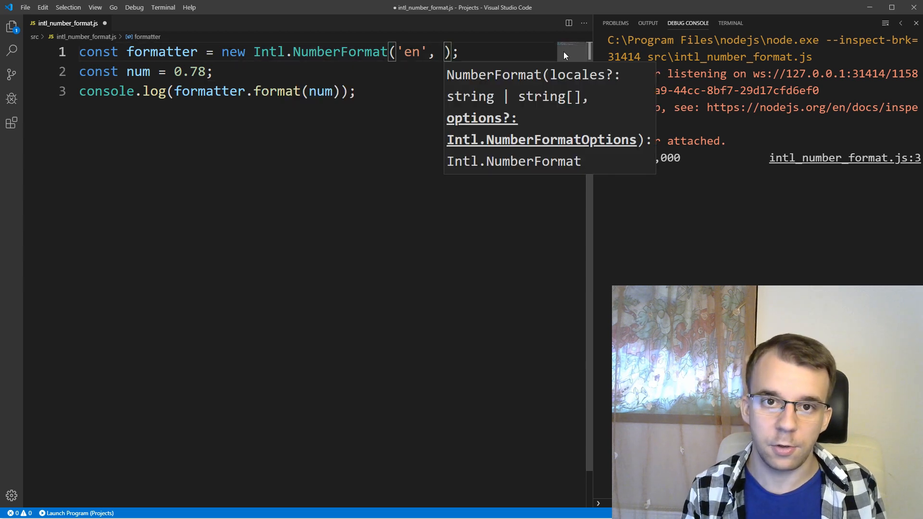
{"action": "type", "text": "{}"}
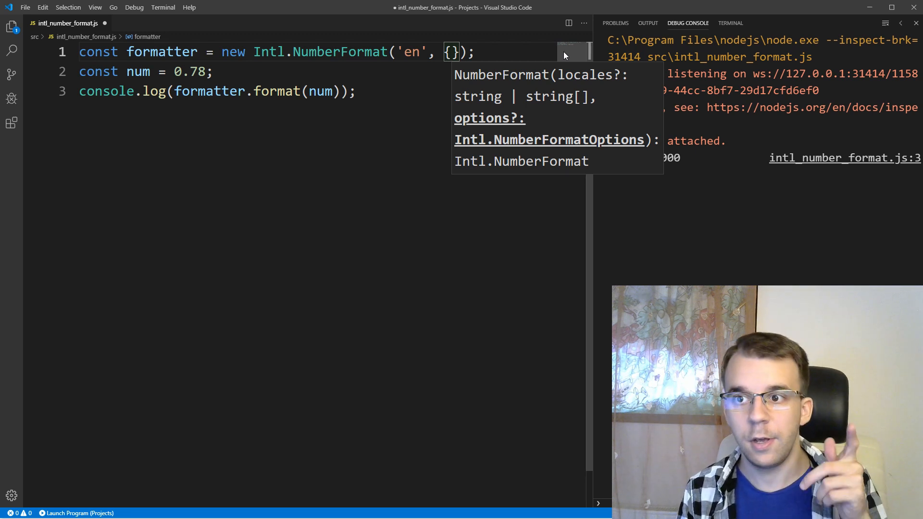
{"action": "key", "text": "Enter"}
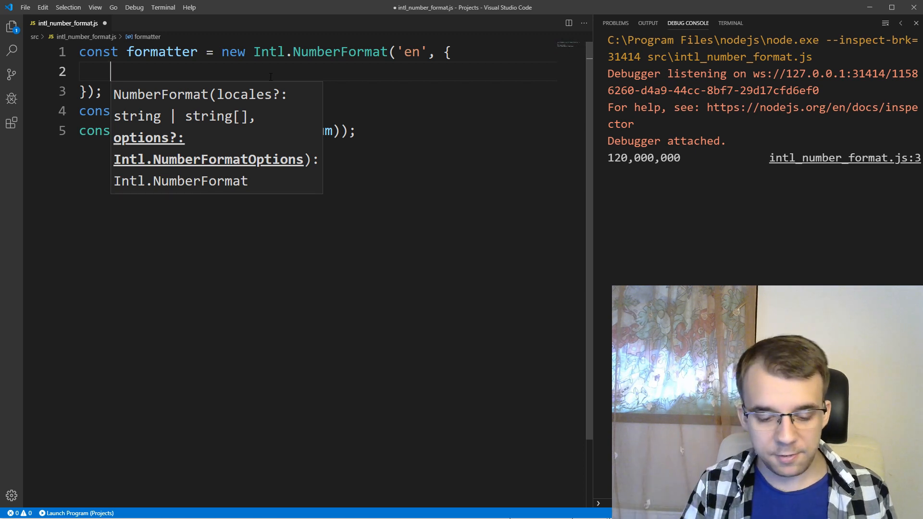
Add style: 'percent' so the debug console prints 78%
{"action": "type", "text": "style:"}
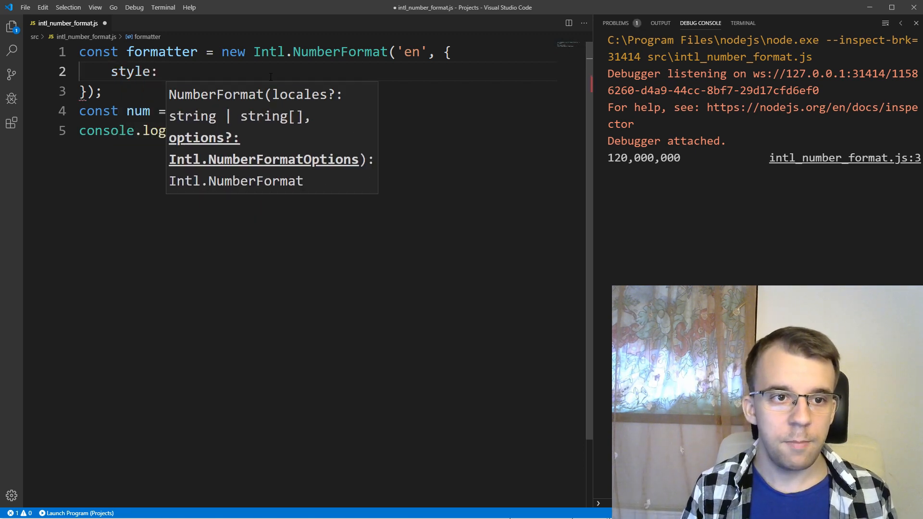
{"action": "type", "text": "'perce'"}
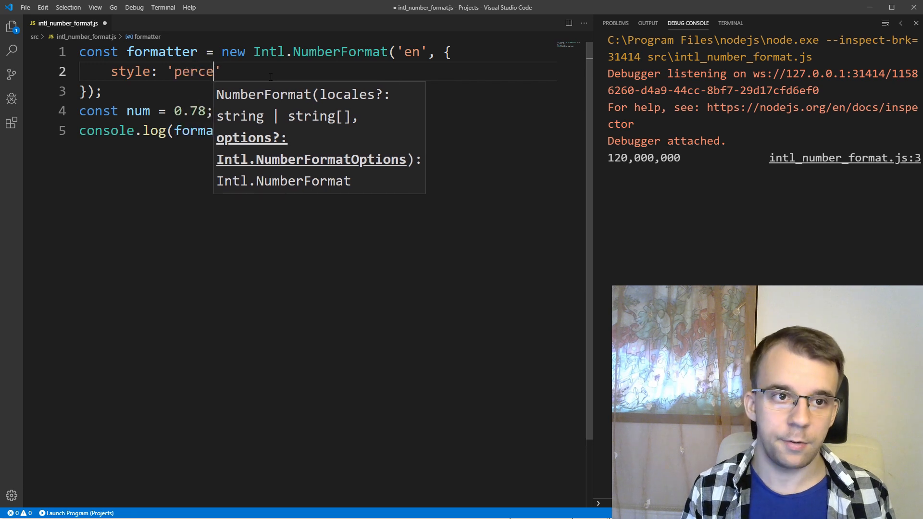
{"action": "type", "text": "nt"}
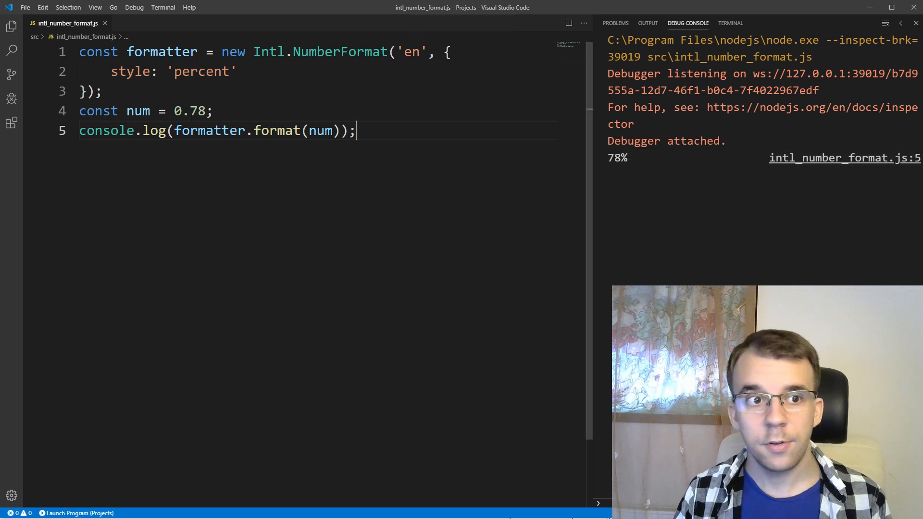
{"action": "double_click", "coordinate": [190, 111]}
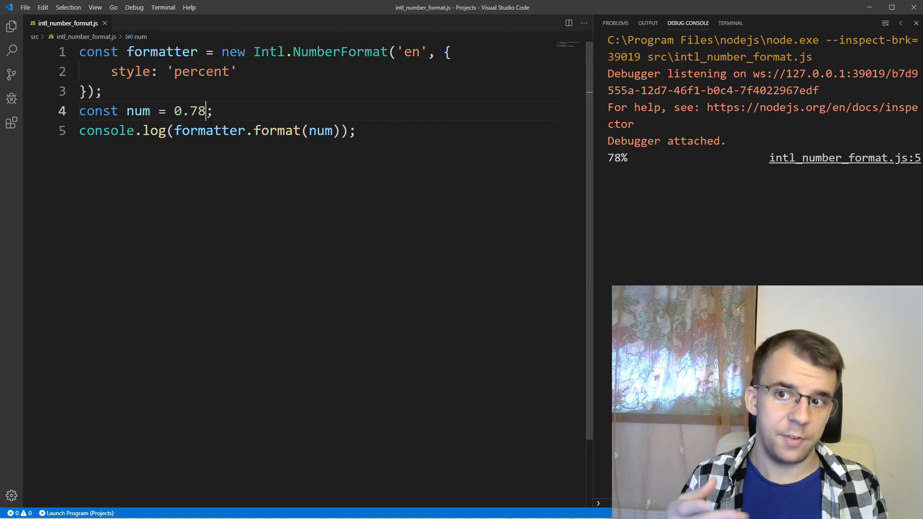
Change num to 0.7844, rerun to check the percent output, and start another formatter option
{"action": "type", "text": "44"}
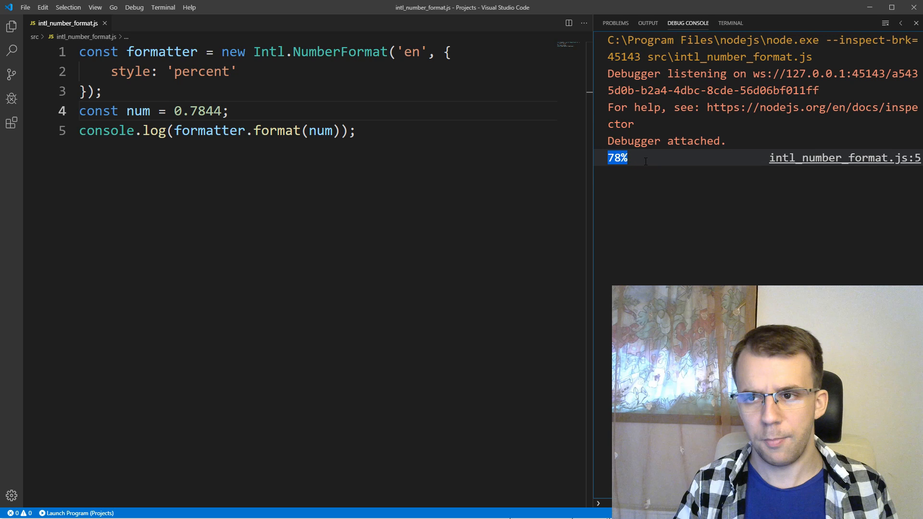
{"action": "mouse_move", "coordinate": [612, 235]}
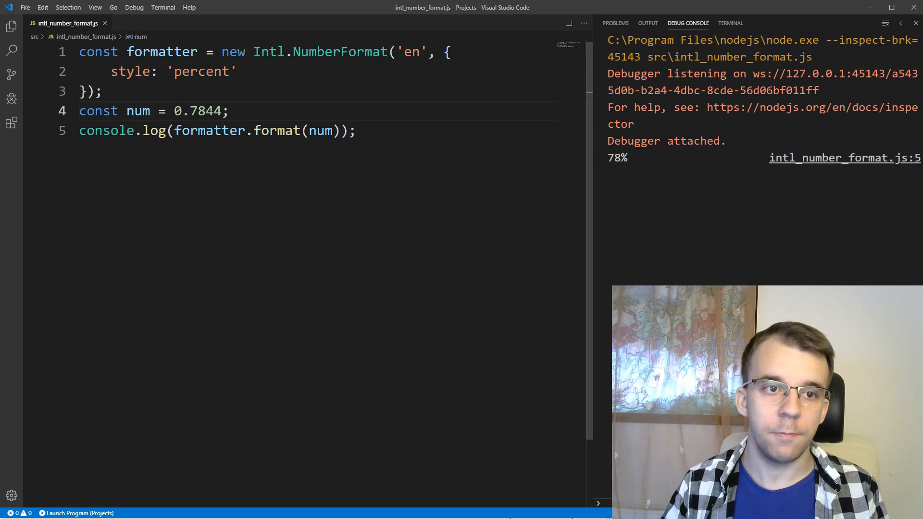
{"action": "key", "text": "Backspace"}
{"action": "type", "text": "signDispla"}
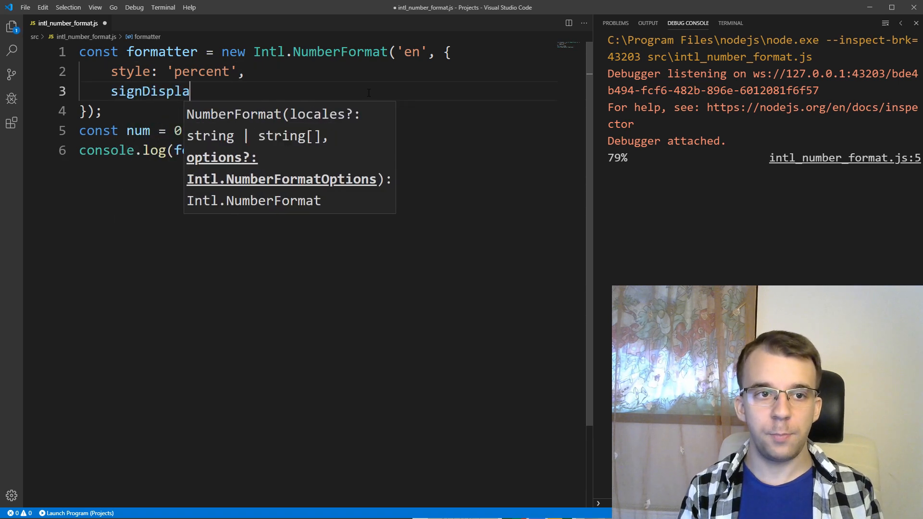
Complete signDisplay: 'always' and prefix num with a minus sign so it prints -79%
{"action": "type", "text": "y: ''"}
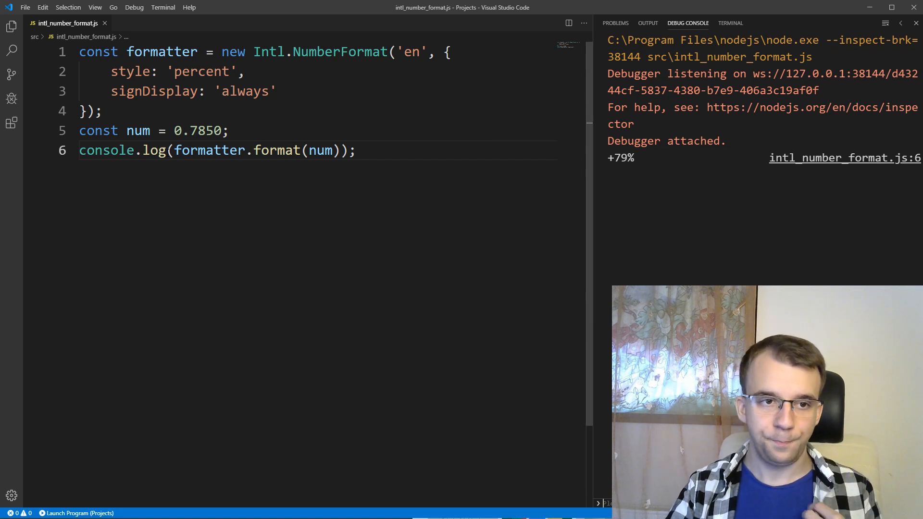
{"action": "type", "text": "-"}
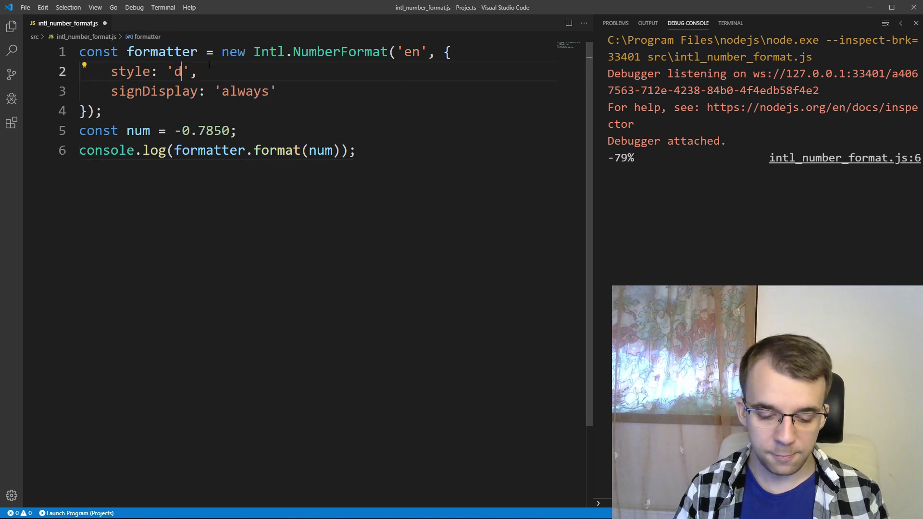
Set style 'decimal', add useGrouping: false and num 120000000 to print +120000000
{"action": "type", "text": "ecimal"}
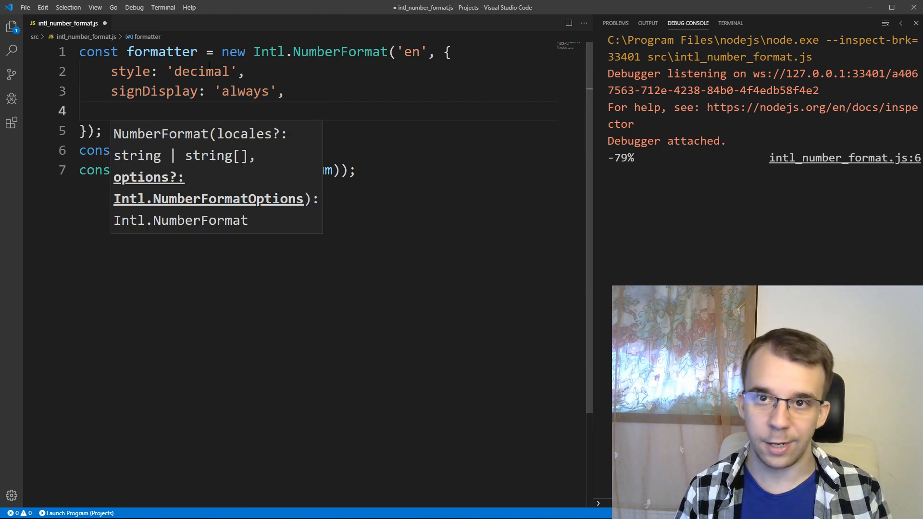
{"action": "type", "text": "useGrouping"}
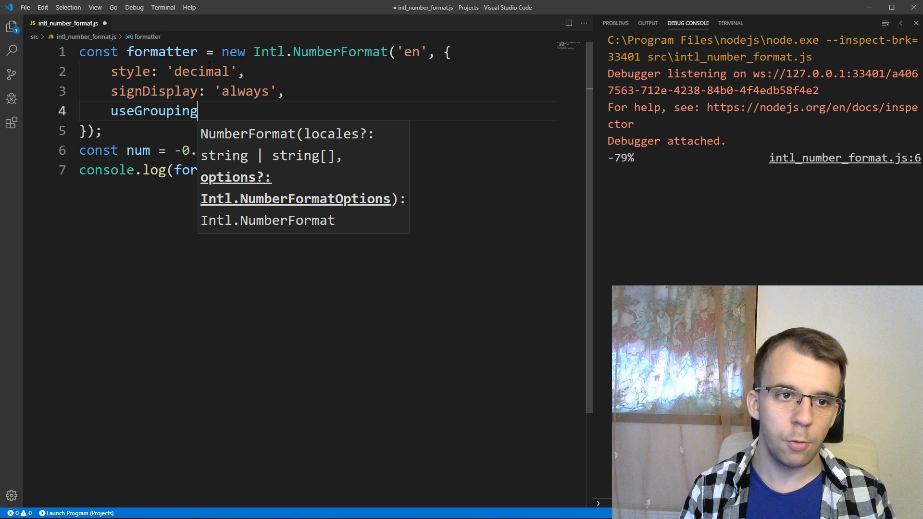
{"action": "type", "text": ": false"}
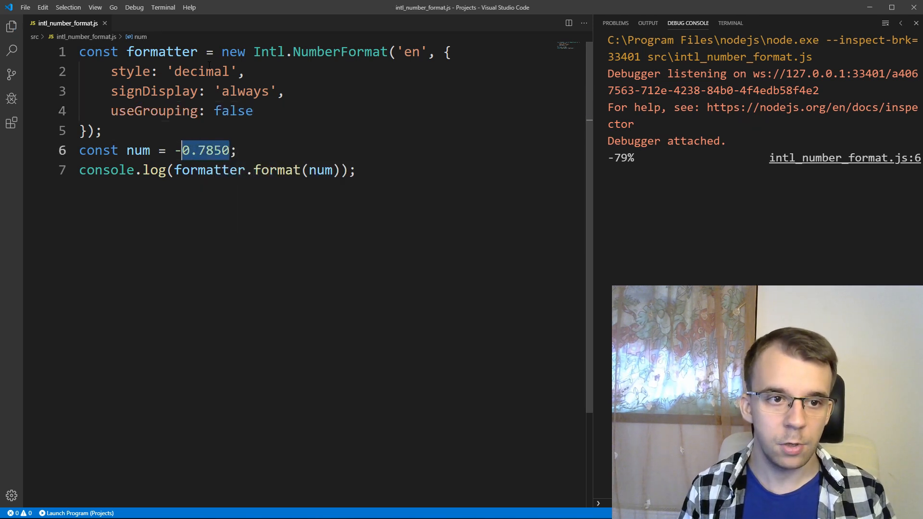
{"action": "type", "text": "120"}
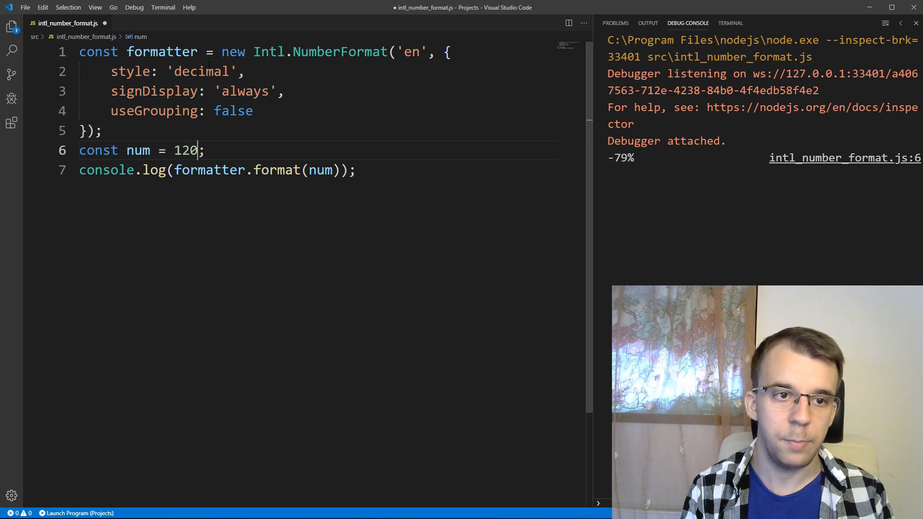
{"action": "type", "text": "000000"}
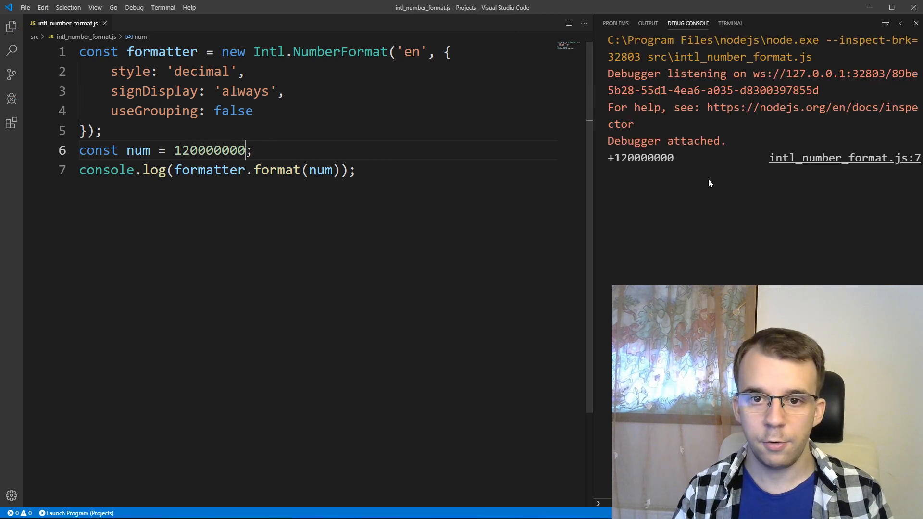
Change useGrouping to true so the number prints +120,000,000
{"action": "double_click", "coordinate": [641, 157]}
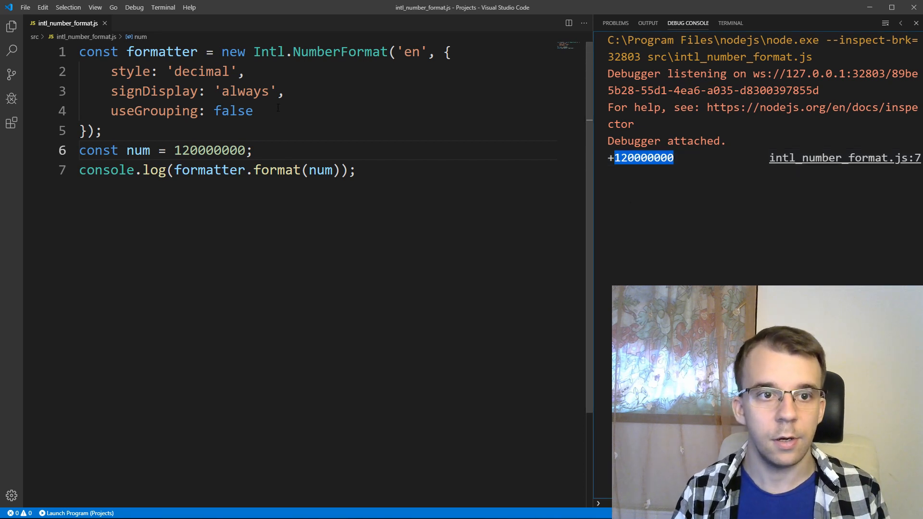
{"action": "type", "text": "true,"}
{"action": "type", "text": "notation: '"}
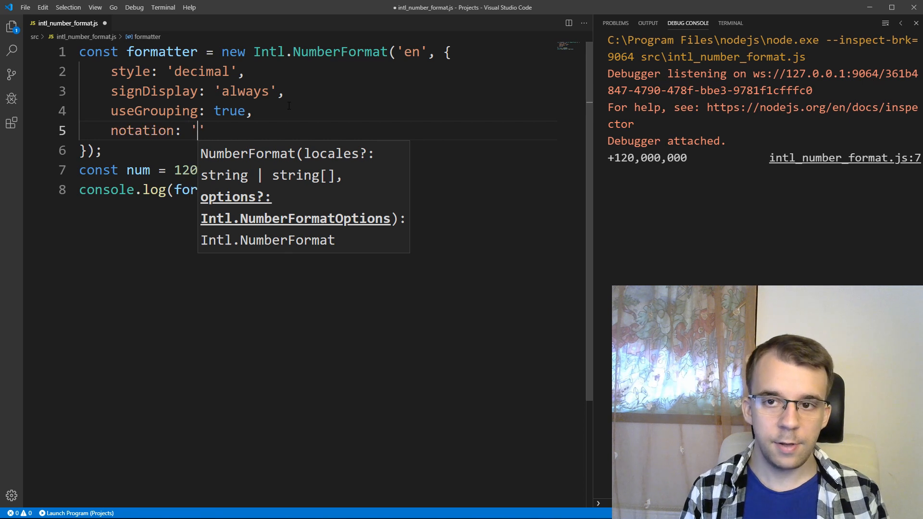
Add notation: 'compact' printing +120M, then shorten num to 120000 for +120K
{"action": "type", "text": "compact"}
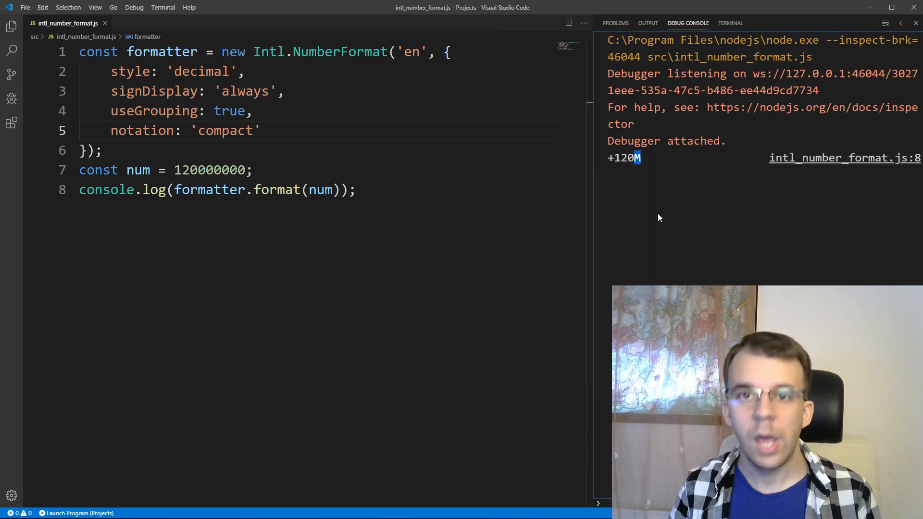
{"action": "left_click", "coordinate": [239, 170]}
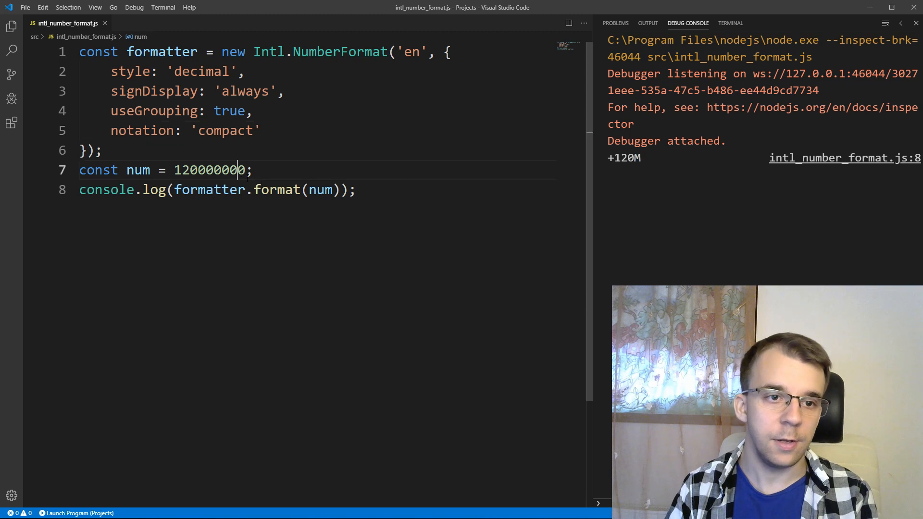
{"action": "key", "text": "Backspace"}
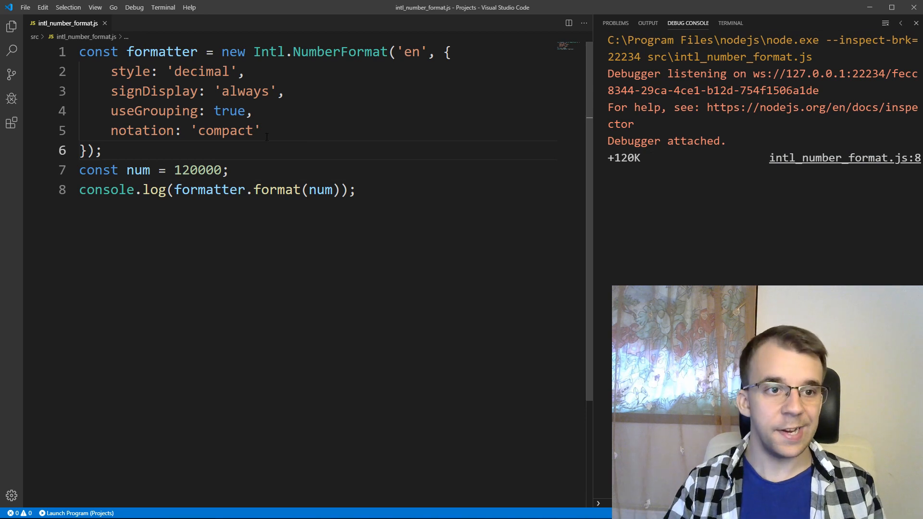
Switch notation to 'scientific' so 120000 prints as +1.2E5
{"action": "type", "text": "scientifi"}
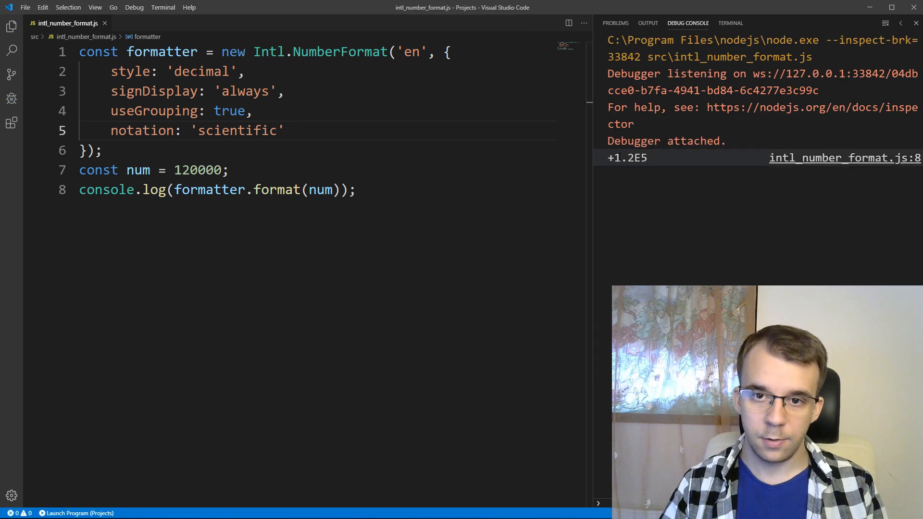
{"action": "double_click", "coordinate": [623, 158]}
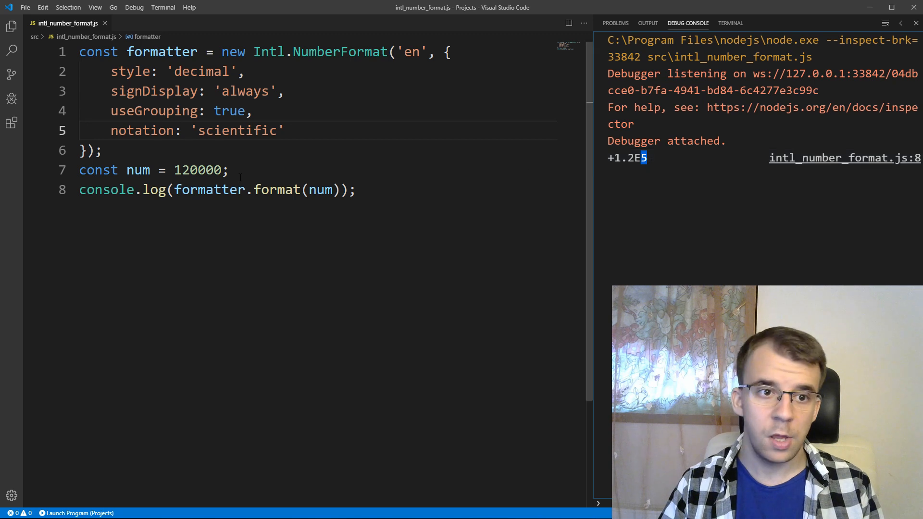
{"action": "double_click", "coordinate": [200, 169]}
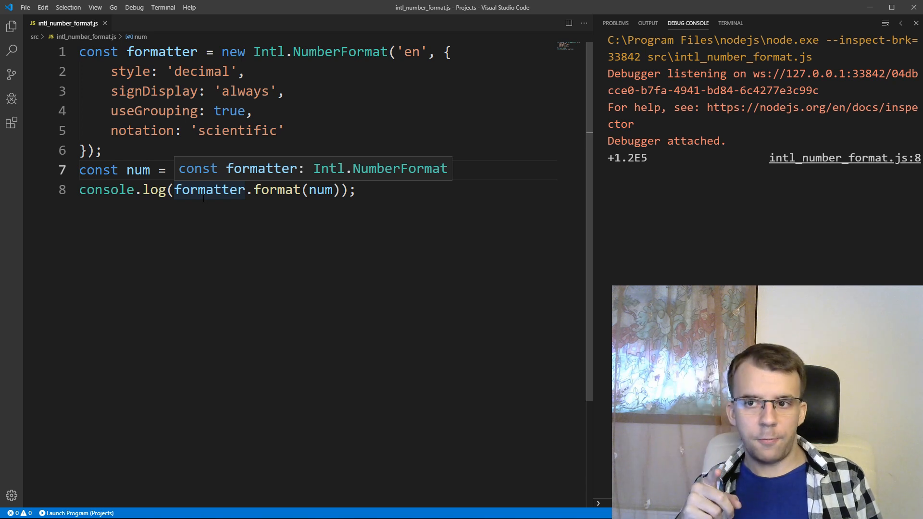
Change style to 'currency' and notation to 'standard'
{"action": "type", "text": "120000;"}
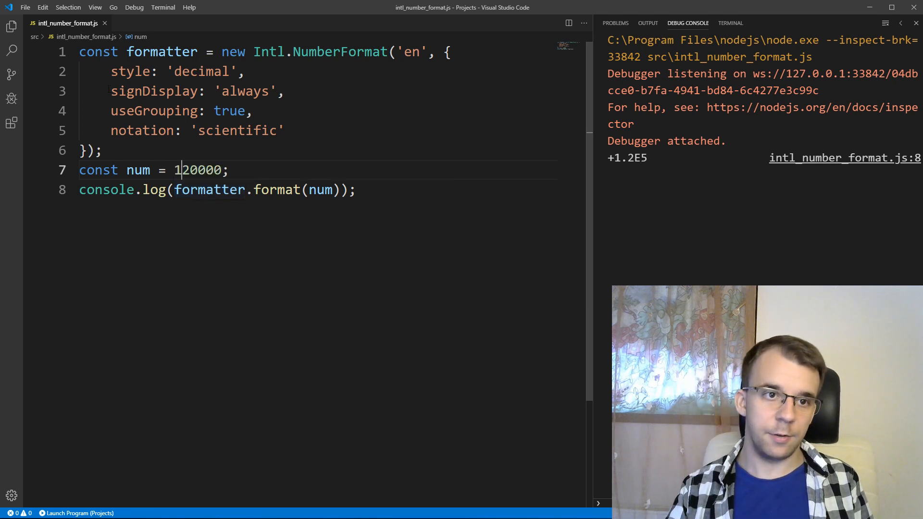
{"action": "double_click", "coordinate": [201, 71]}
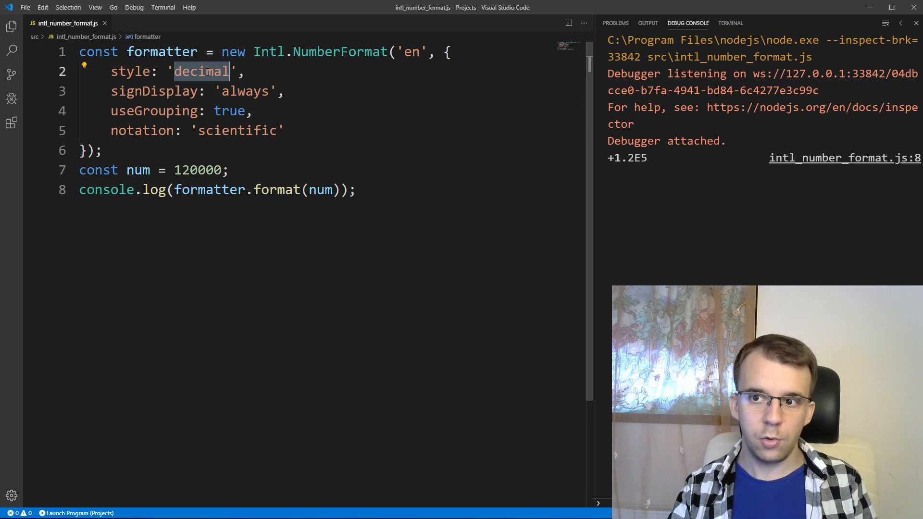
{"action": "type", "text": "cu"}
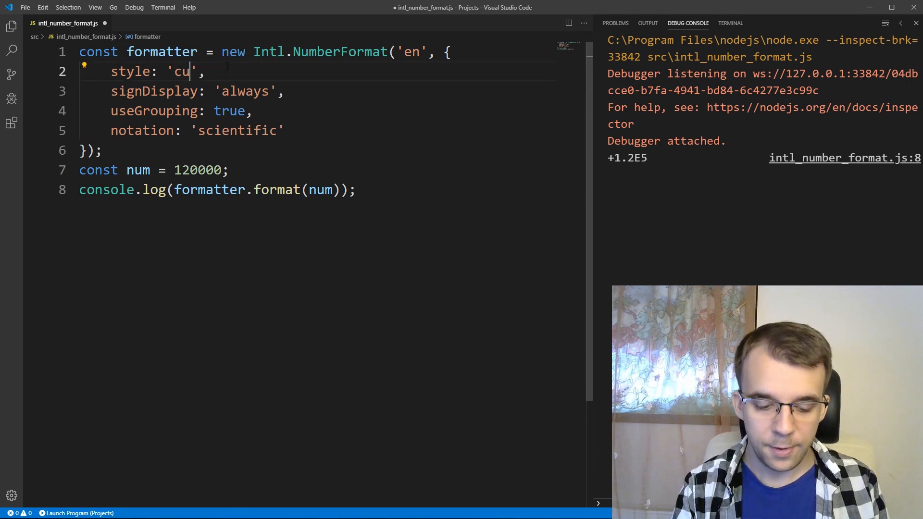
{"action": "type", "text": "rrency"}
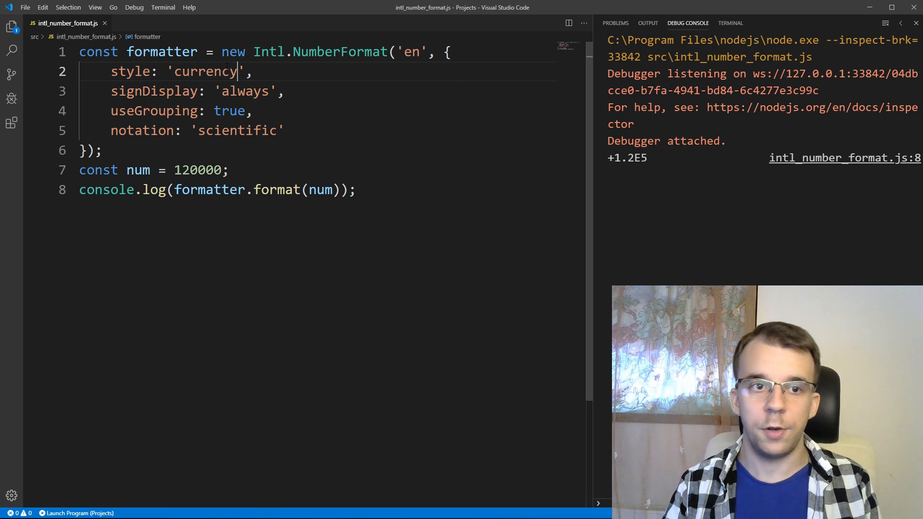
{"action": "double_click", "coordinate": [205, 71]}
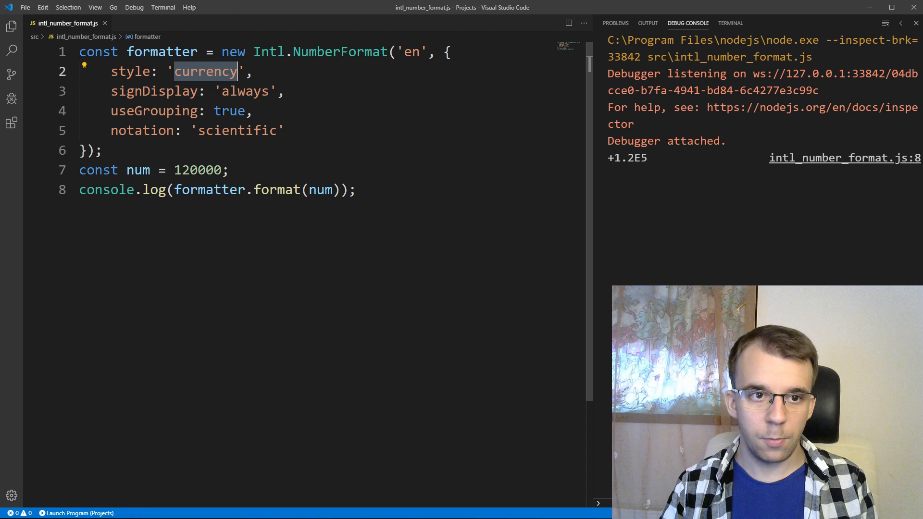
{"action": "double_click", "coordinate": [239, 131]}
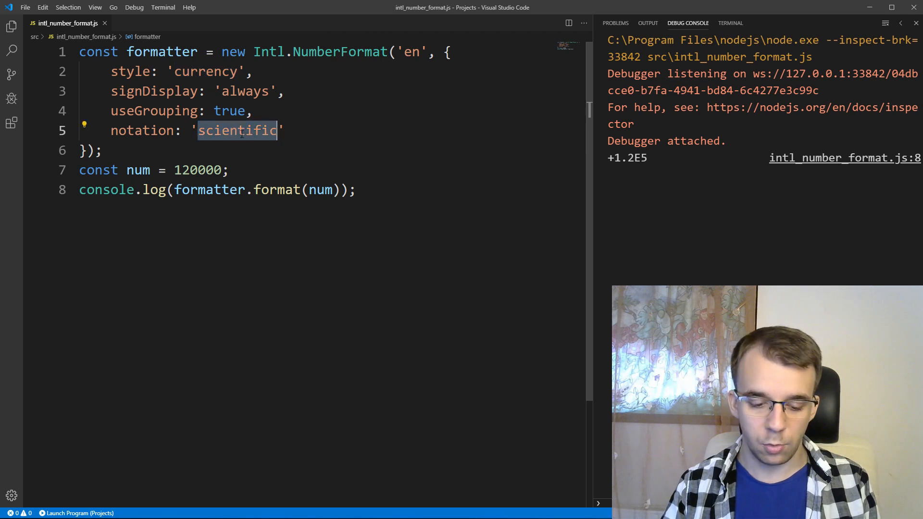
{"action": "type", "text": "standard"}
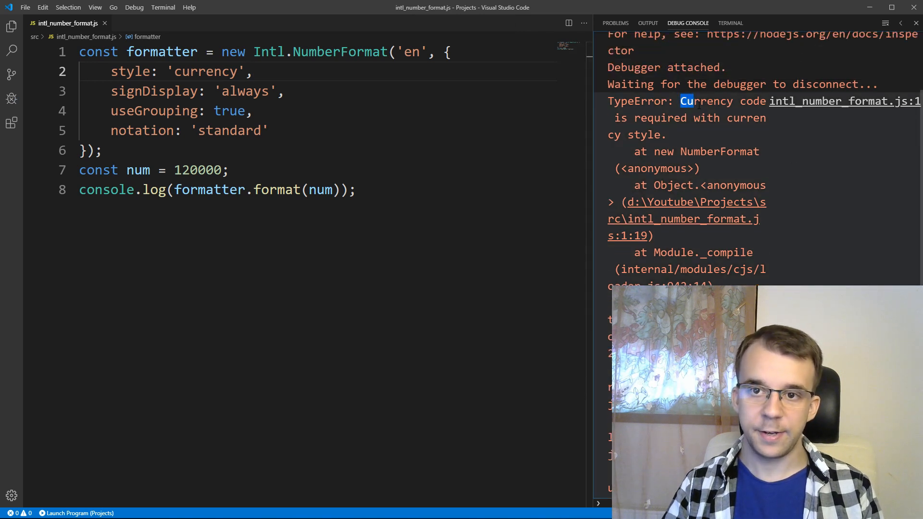
Add a currency: 'USD' option below style and run to show the dollar amount with cents
{"action": "key", "text": "Enter"}
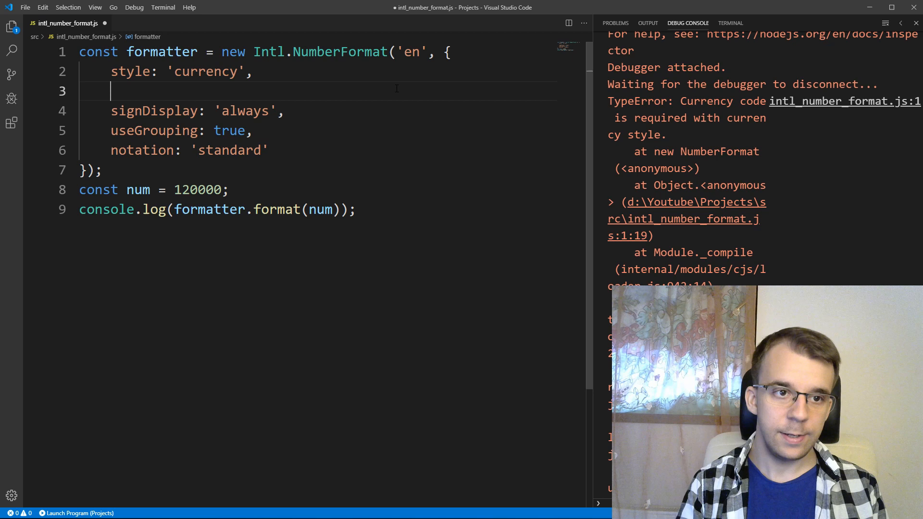
{"action": "type", "text": "currency: '"}
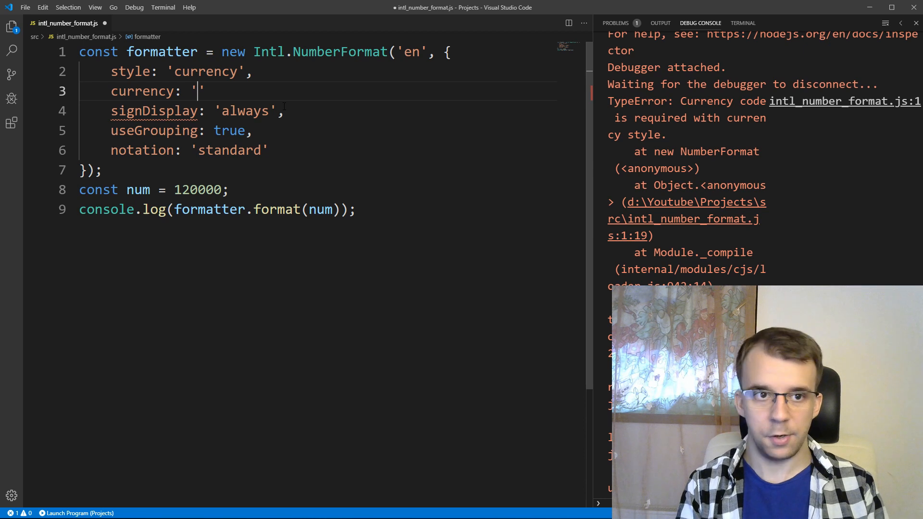
{"action": "type", "text": "USD"}
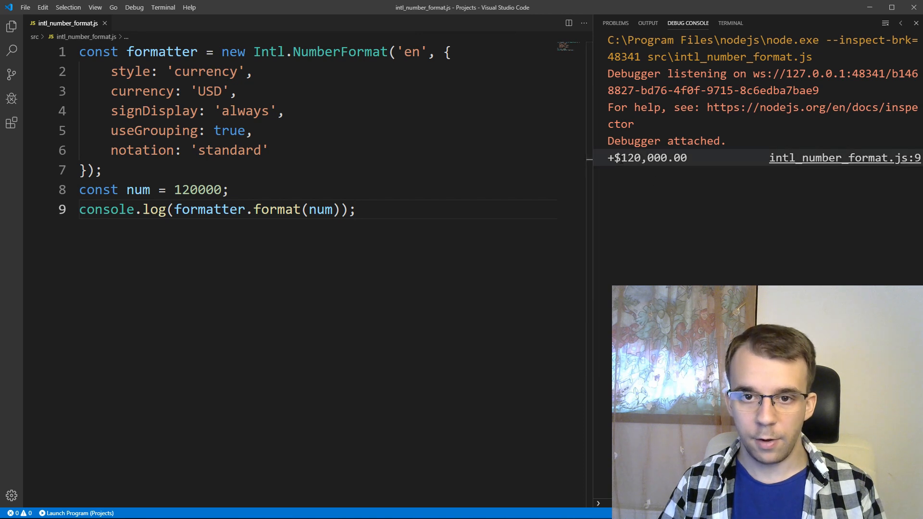
{"action": "double_click", "coordinate": [681, 158]}
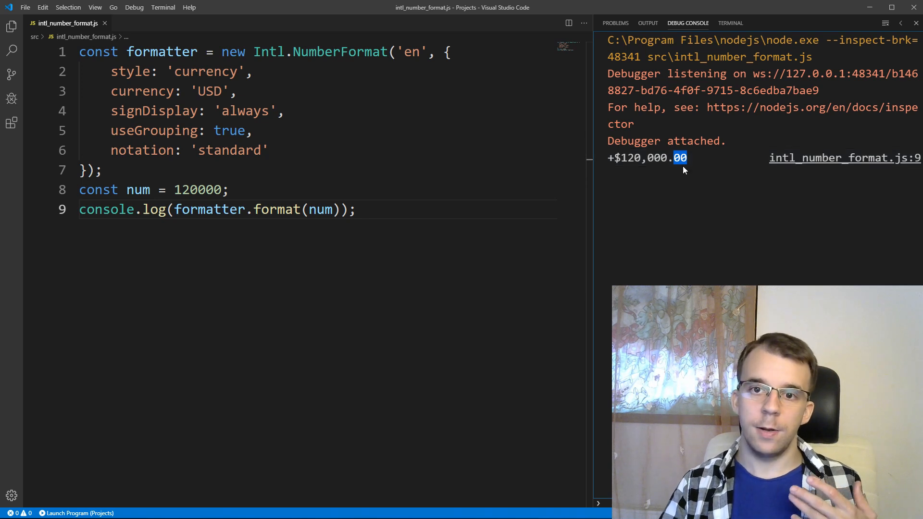
{"action": "mouse_move", "coordinate": [672, 200]}
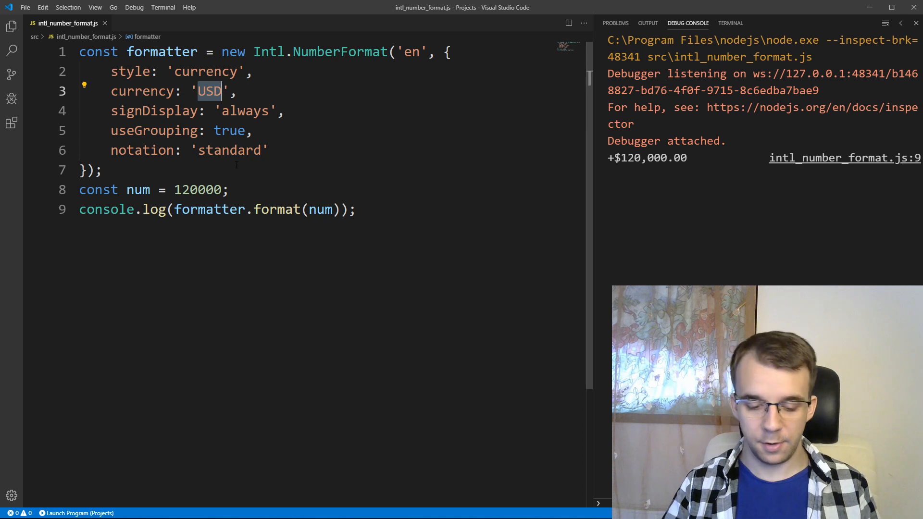
{"action": "type", "text": "G"}
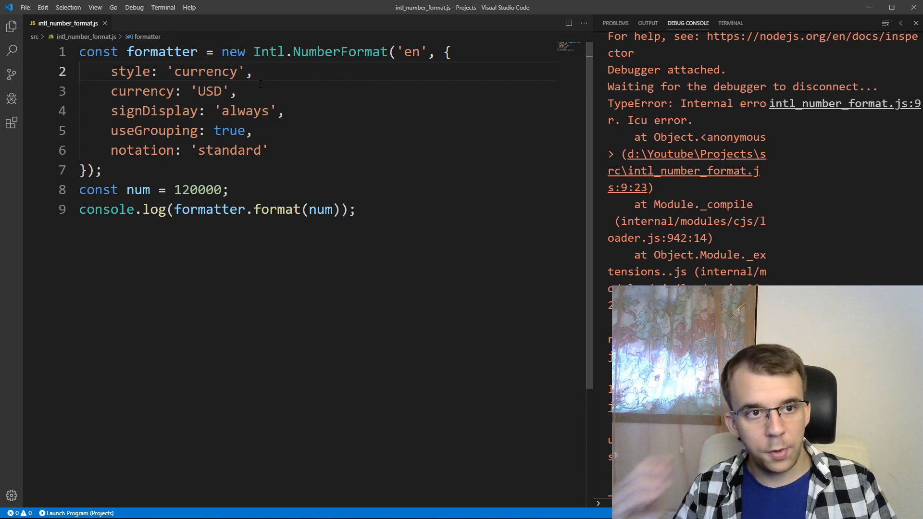
Change style to 'unit' and rename the currency option key to unit
{"action": "double_click", "coordinate": [205, 71]}
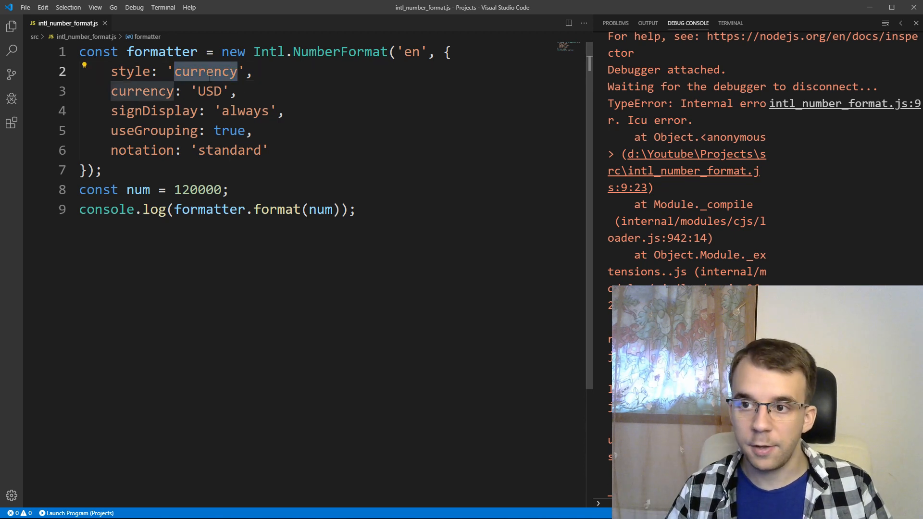
{"action": "type", "text": "unit"}
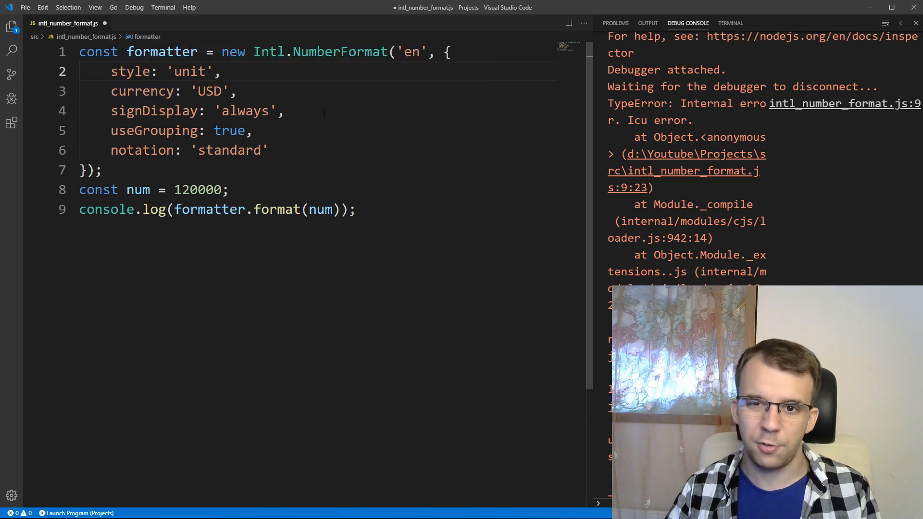
{"action": "double_click", "coordinate": [141, 90]}
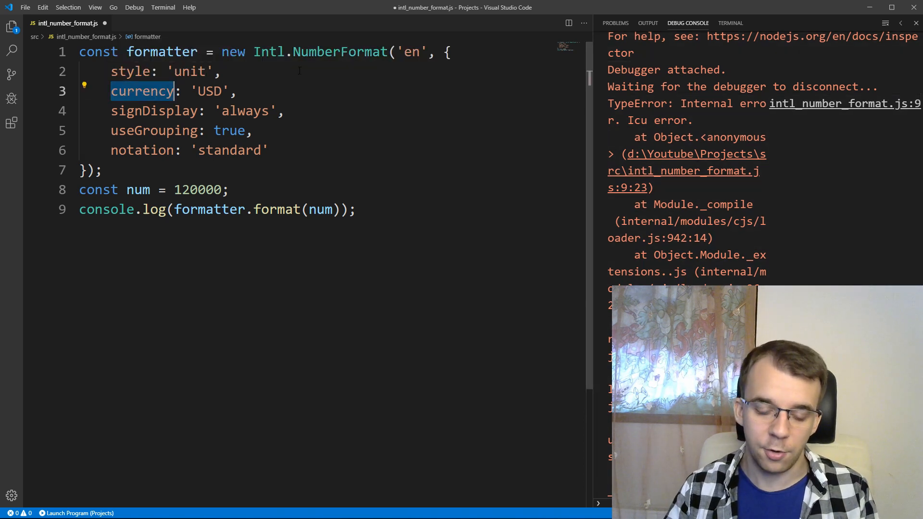
{"action": "type", "text": "unit"}
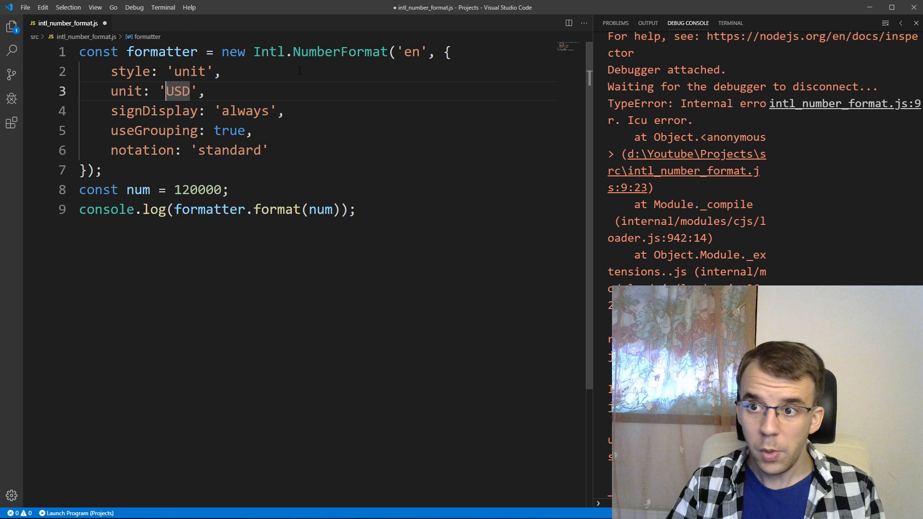
Set the unit value to 'meter-per-second' in place of 'USD'
{"action": "double_click", "coordinate": [177, 91]}
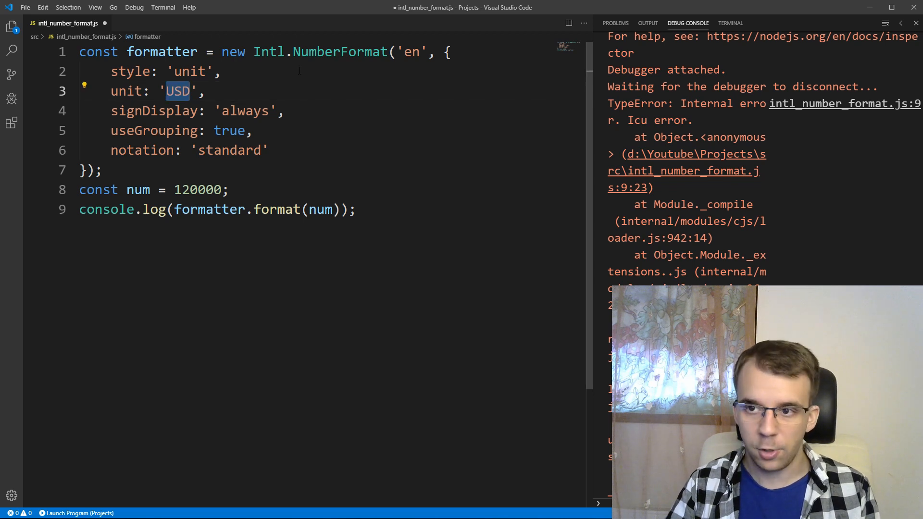
{"action": "type", "text": "meter"}
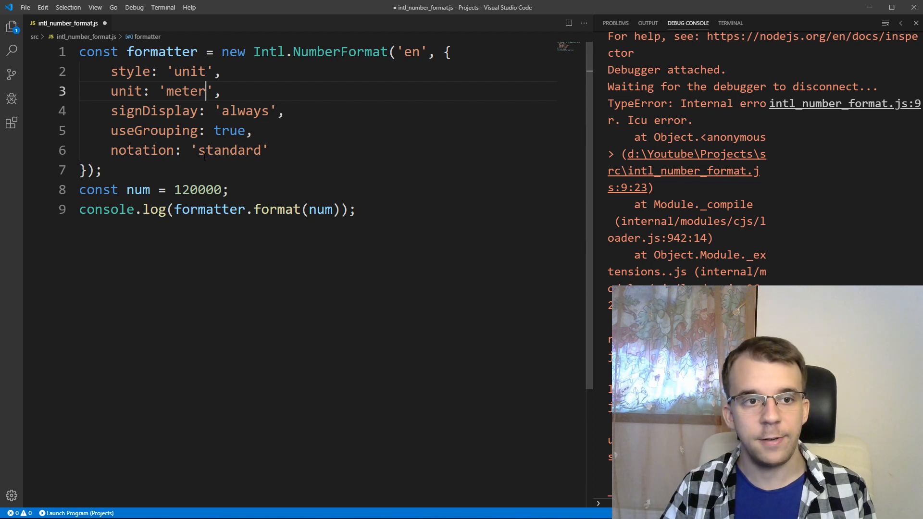
{"action": "double_click", "coordinate": [229, 149]}
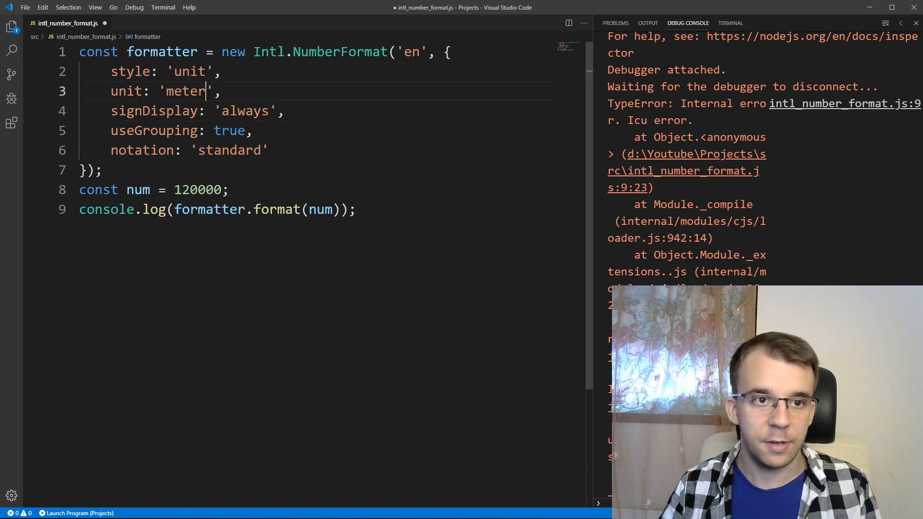
{"action": "type", "text": "-per-sec"}
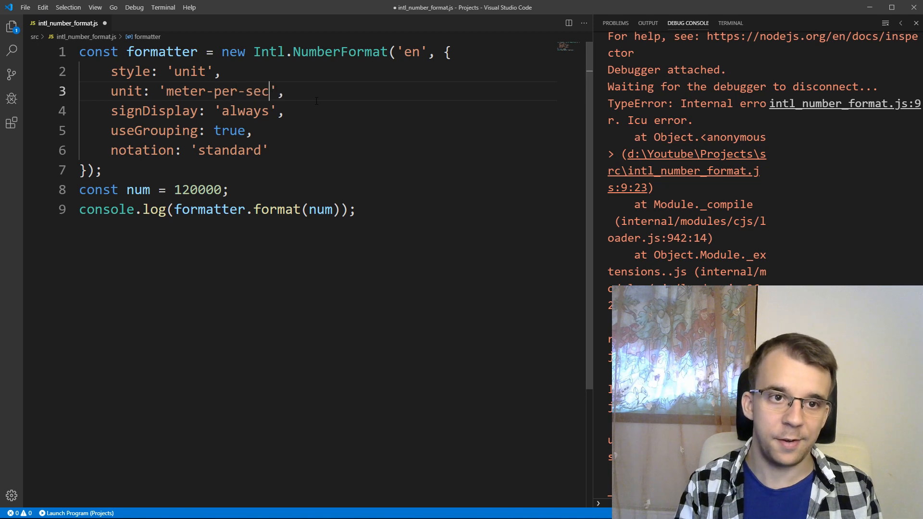
{"action": "type", "text": "ond"}
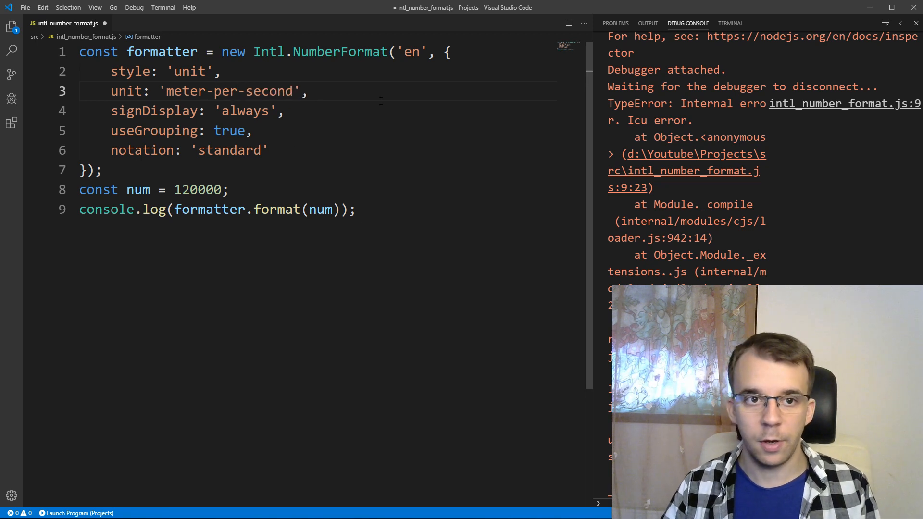